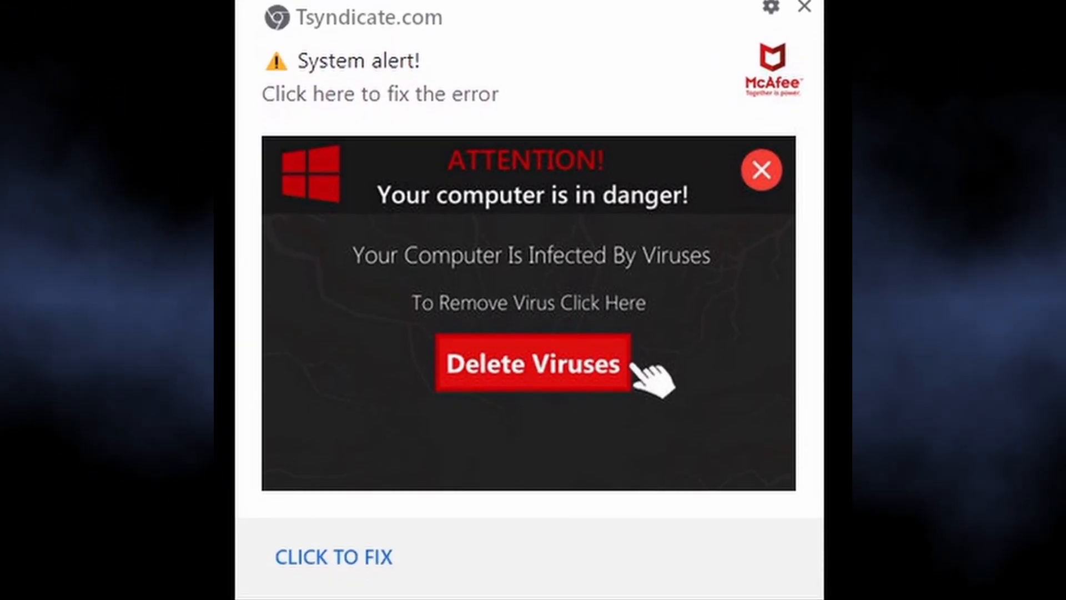
Step: Launch Gridinsoft Anti-Malware from the desktop shortcut and start a Standard scan
scroll("down", 3)
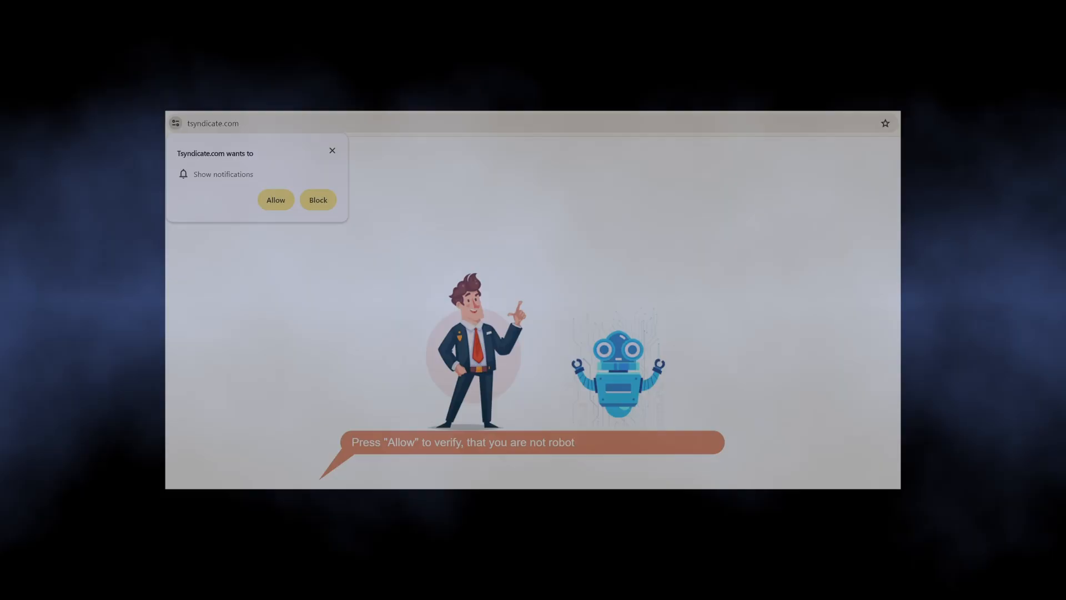
left_click(276, 198)
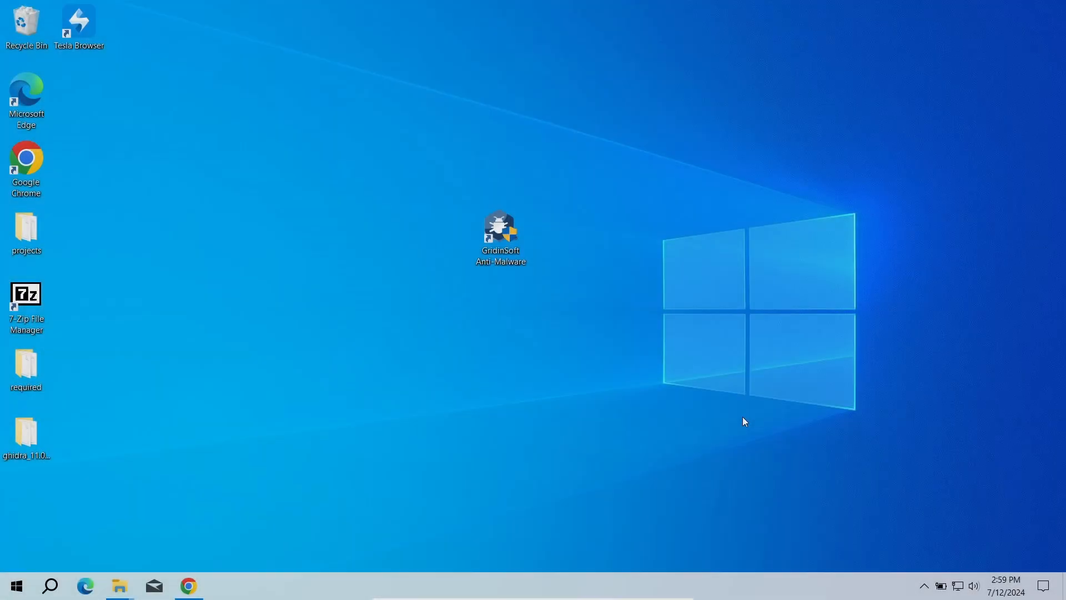
double_click(500, 231)
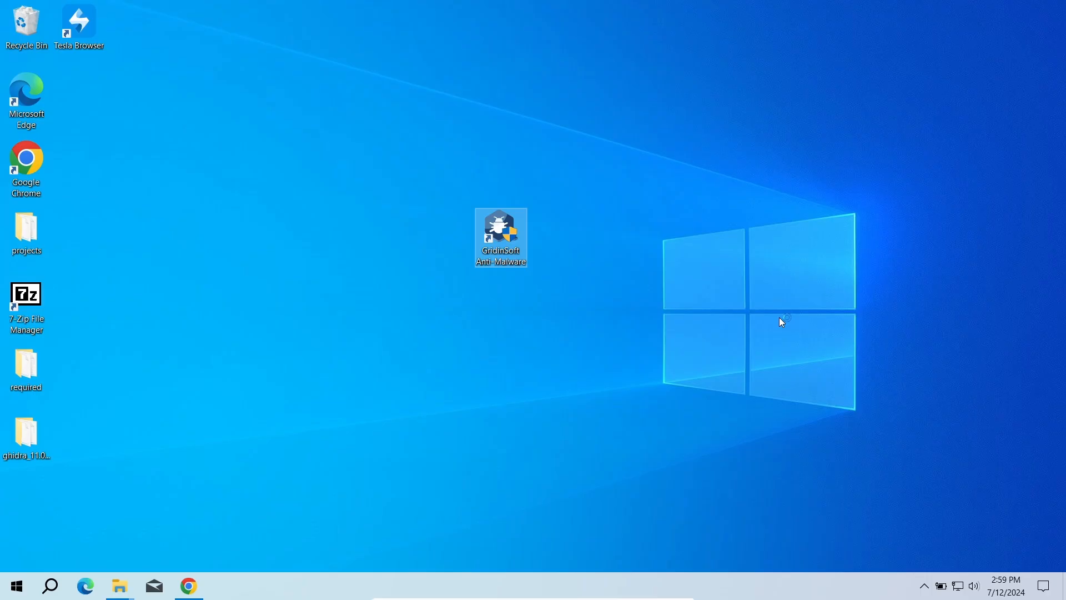
double_click(501, 236)
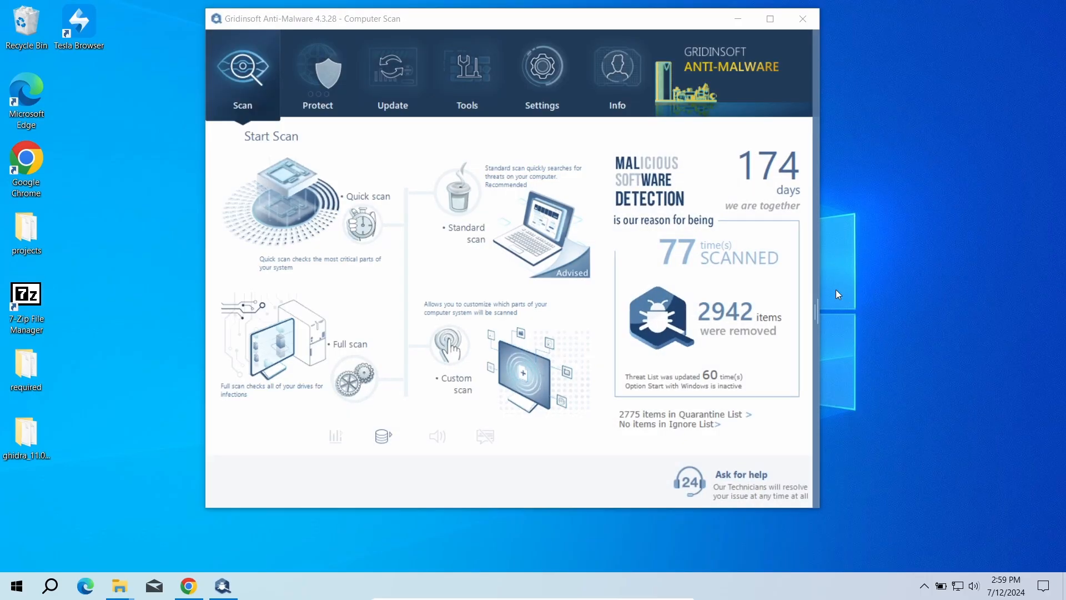
mouse_move(472, 211)
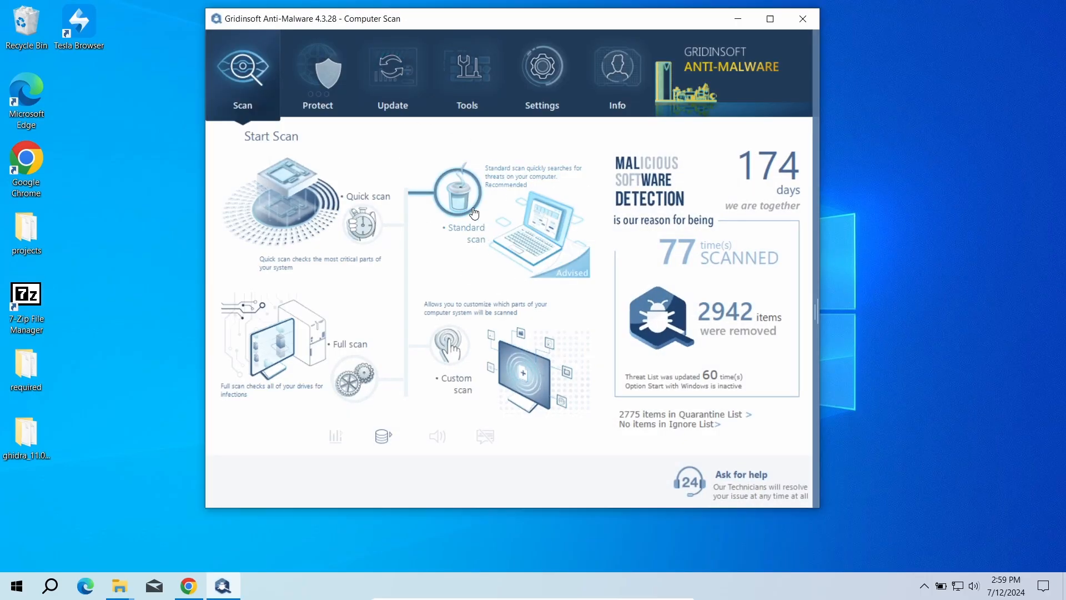
left_click(454, 195)
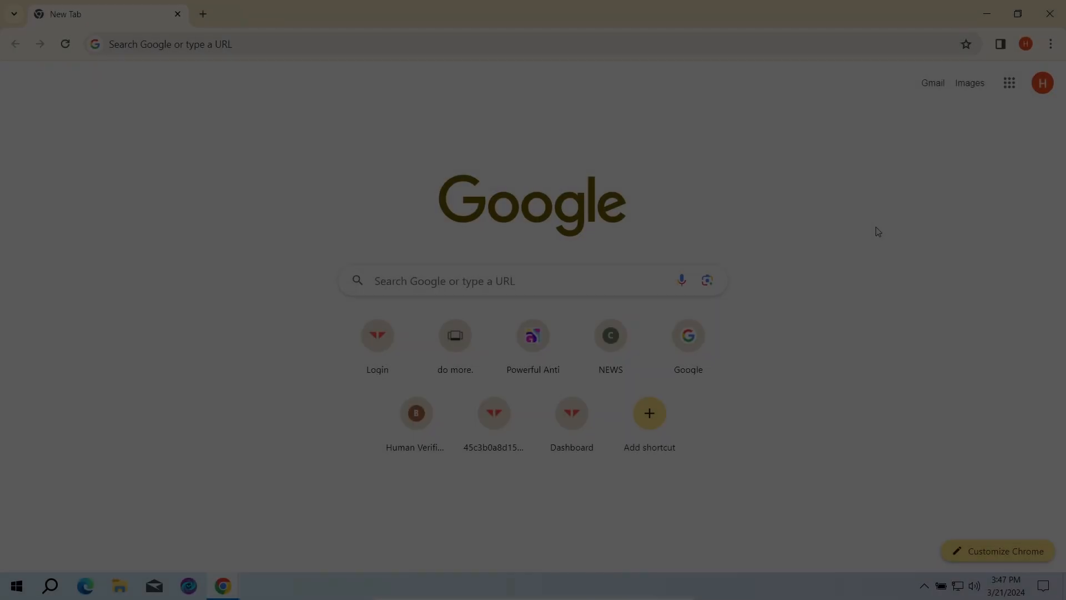
Step: Reset Chrome site permissions for popcash.breliu.shop and coderedir3d.com via the notifications settings
left_click(1049, 44)
type("notifica")
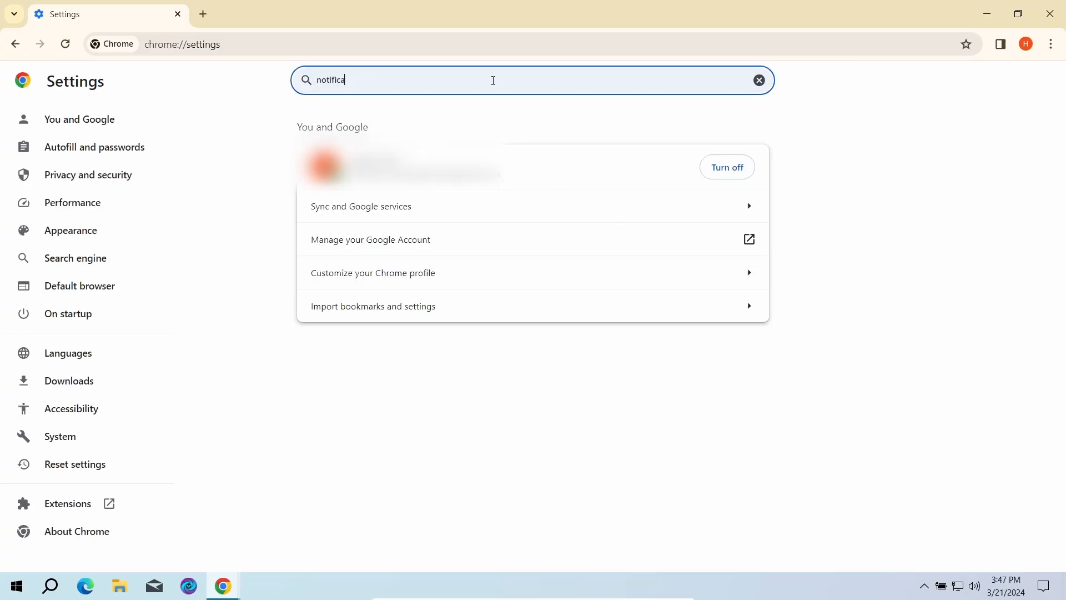
type("tions")
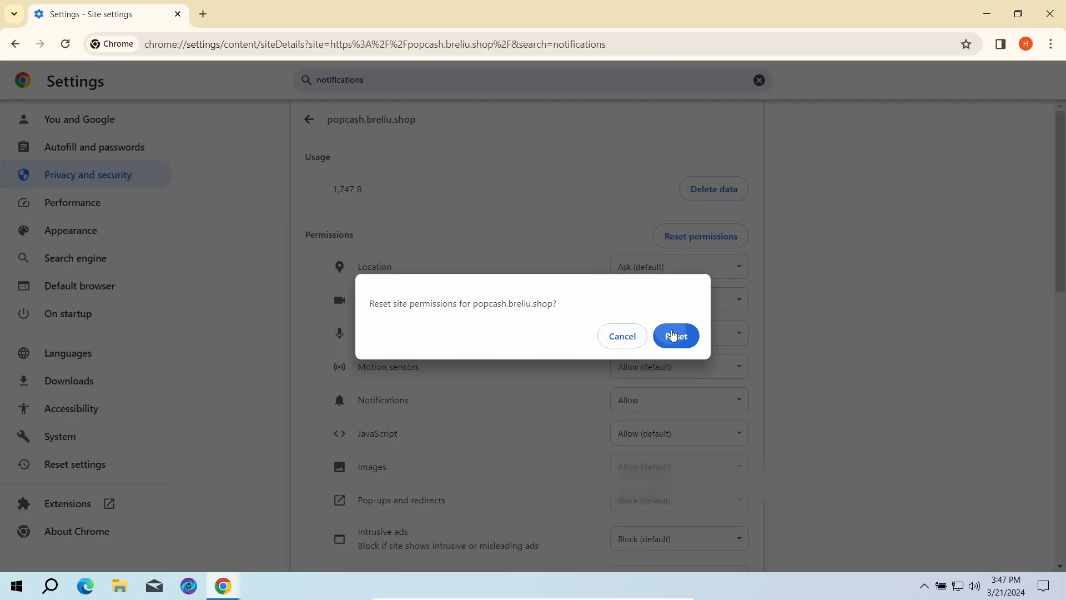
left_click(675, 335)
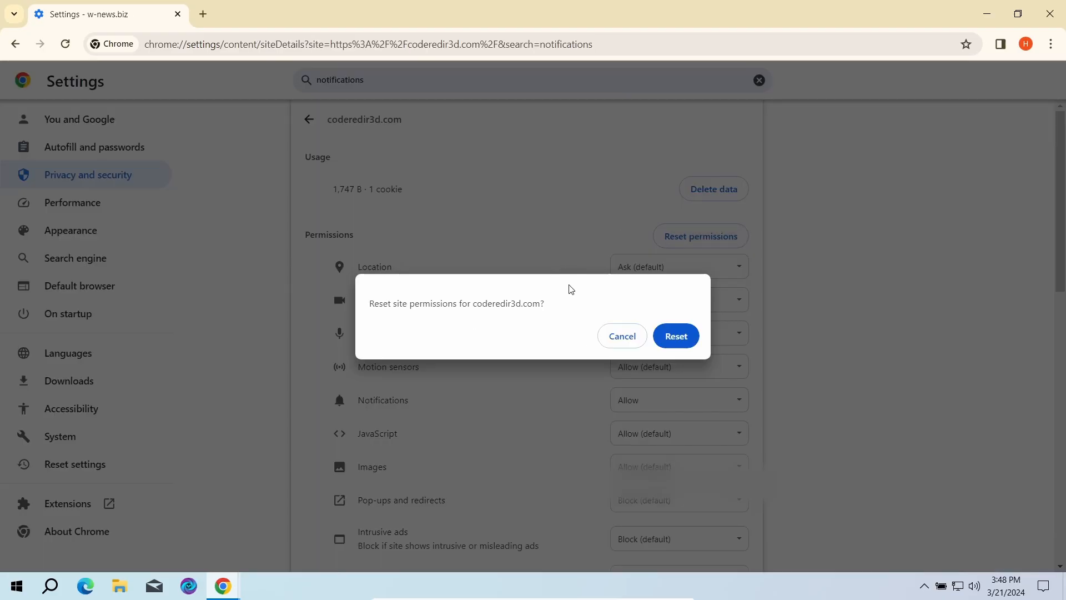
left_click(675, 336)
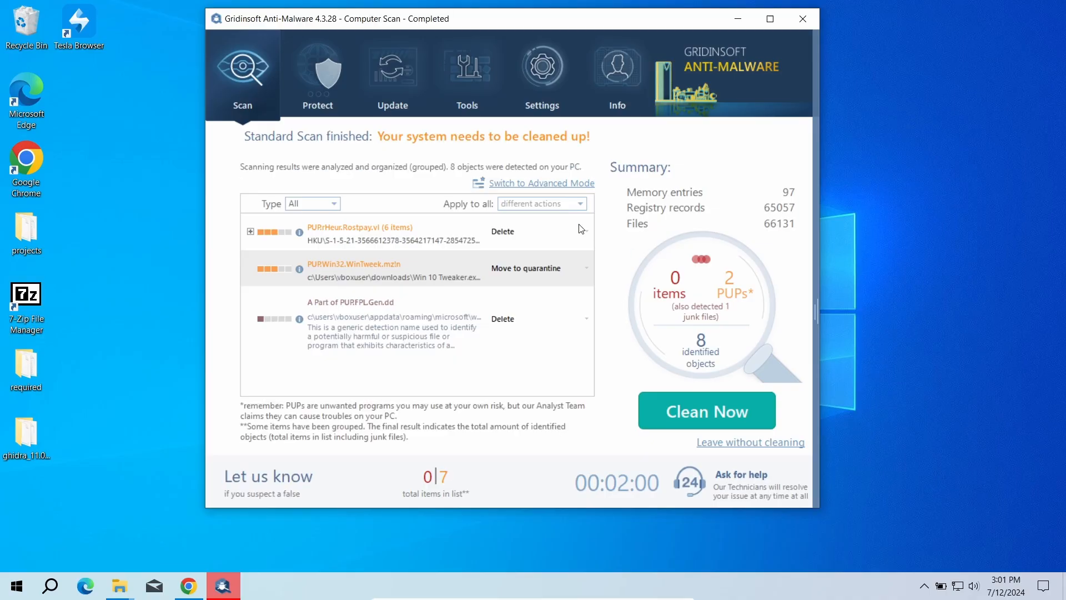
Step: Start cleaning the 8 detected threats and bring up the browser-reset tool
left_click(706, 410)
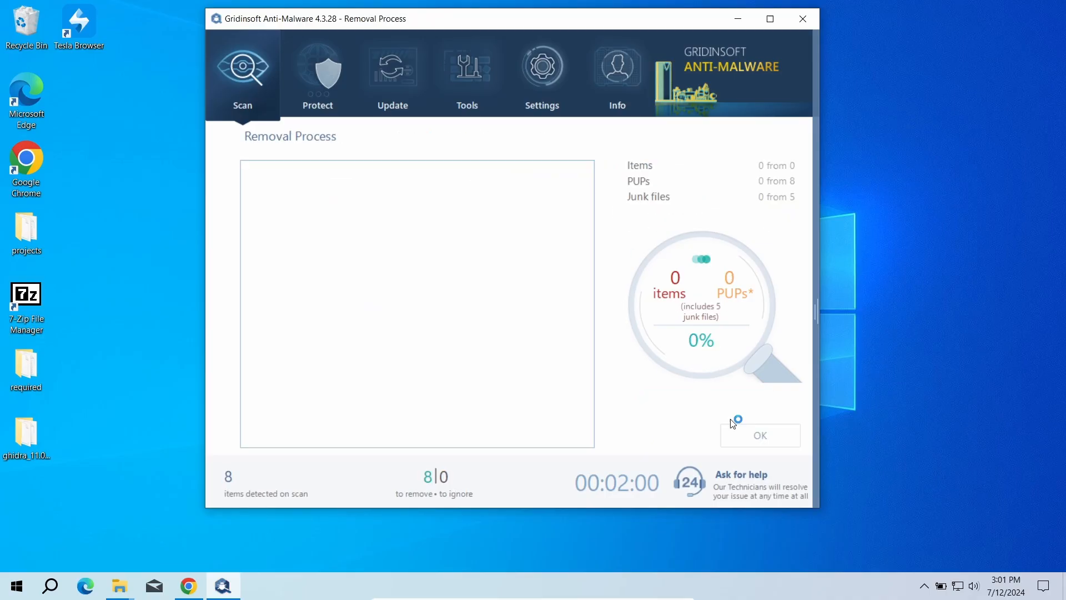
left_click(760, 434)
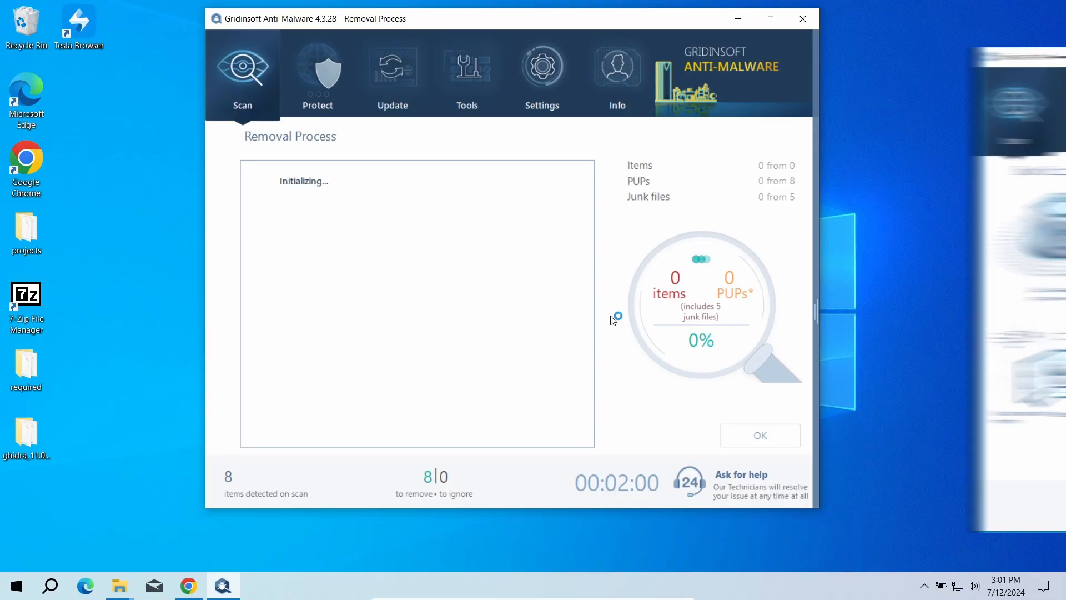
left_click(468, 75)
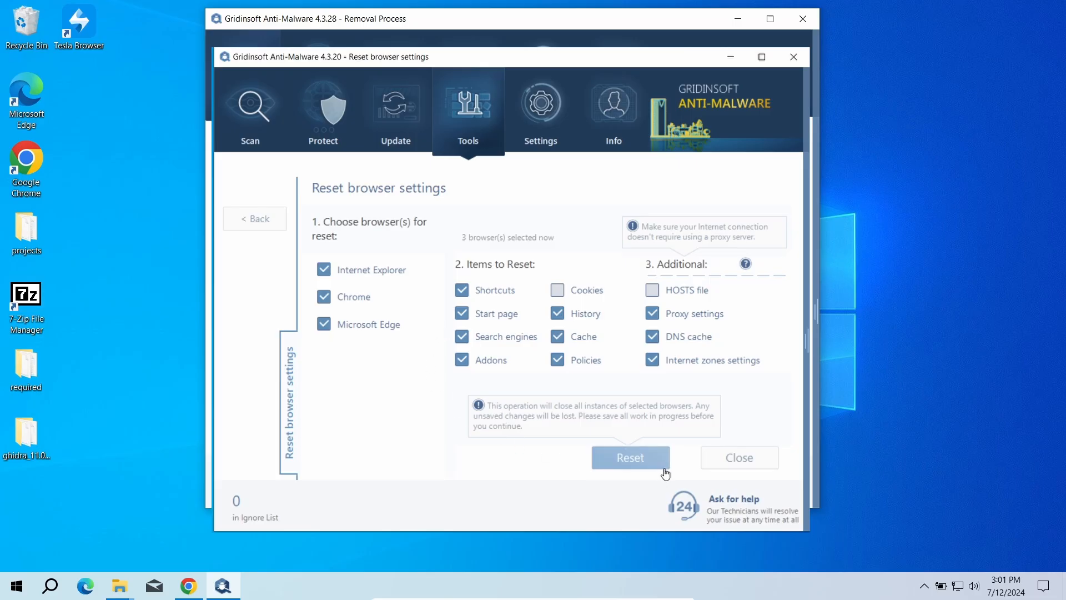
Step: Reset the selected browsers, then close the reset window and the removal-finished summary
left_click(629, 456)
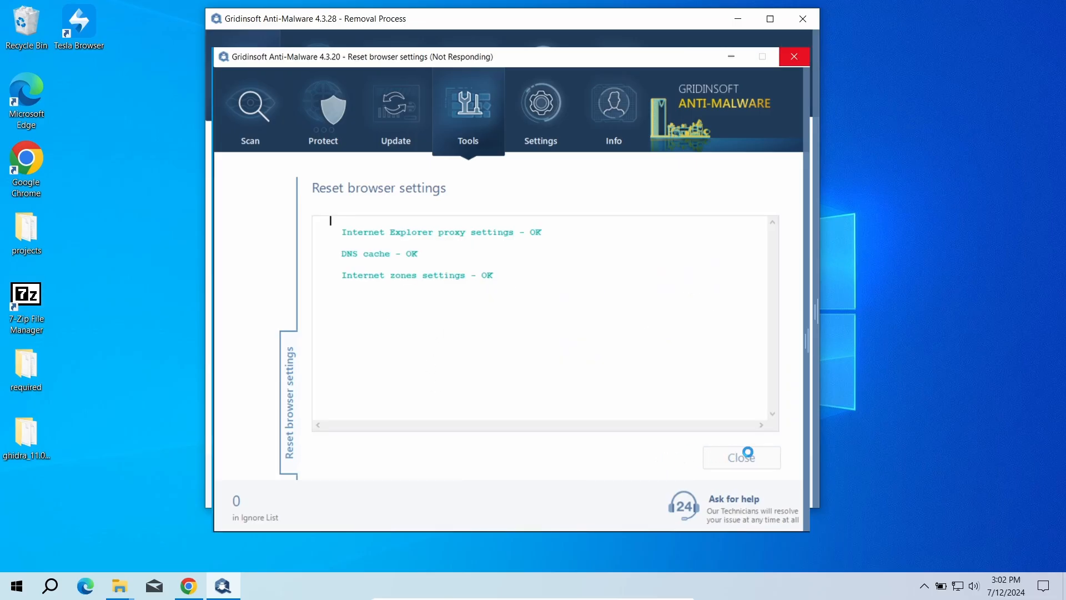
left_click(740, 456)
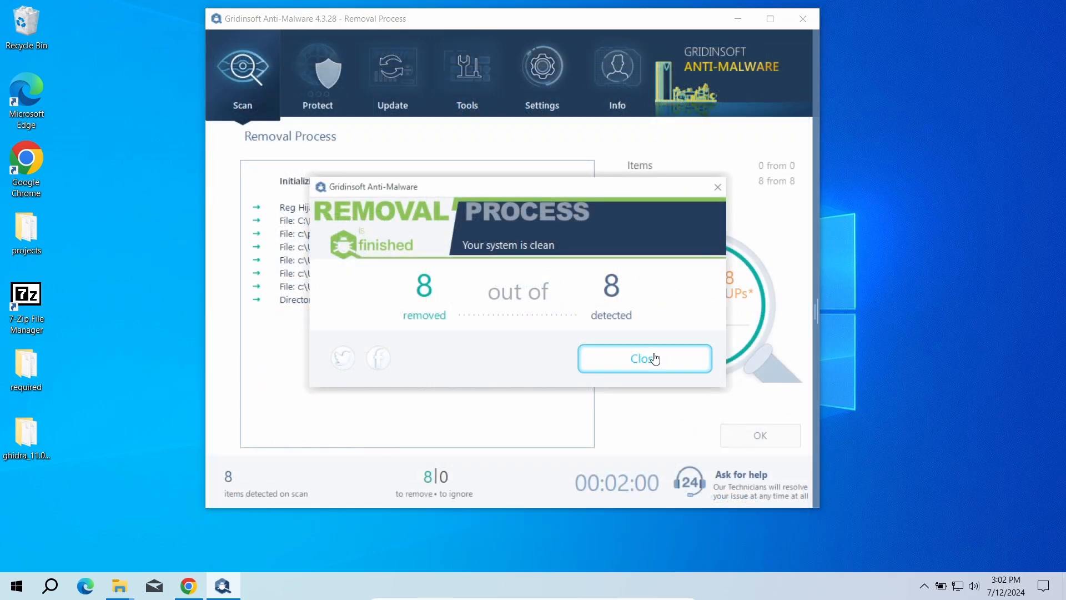
left_click(643, 359)
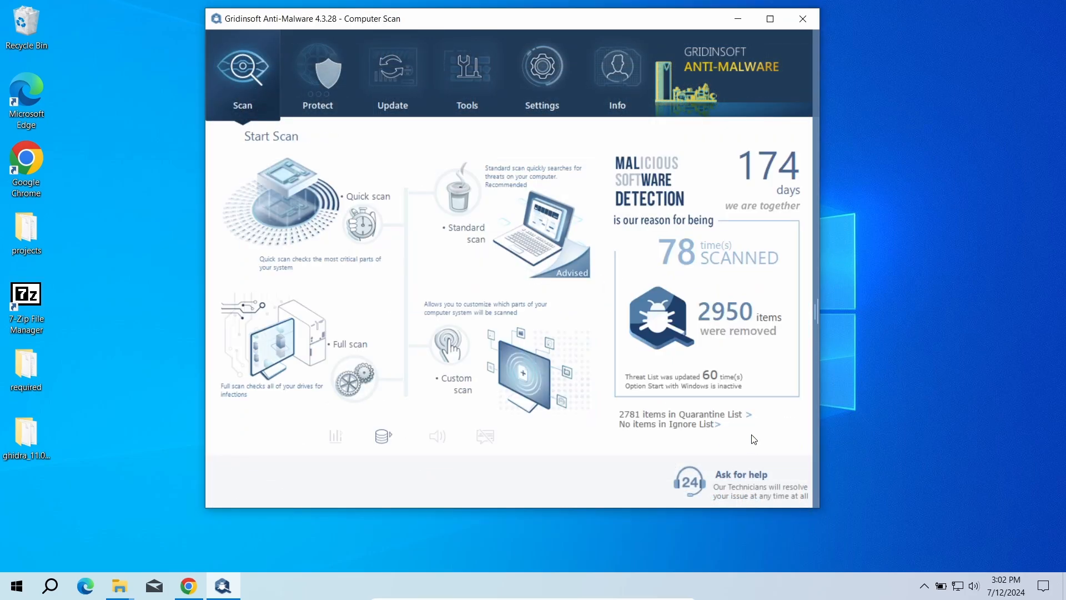